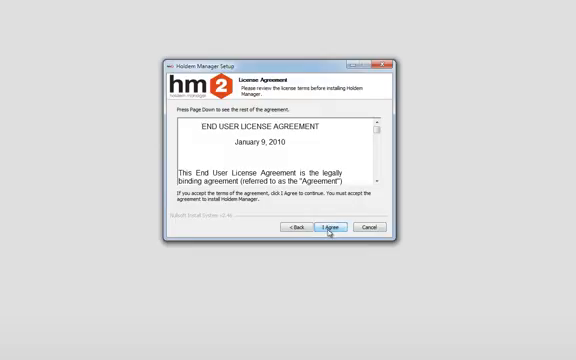
Accept the license and install both components, Holdem Manager and PostgreSQL, into the default folder.
{"action": "left_click", "coordinate": [332, 228]}
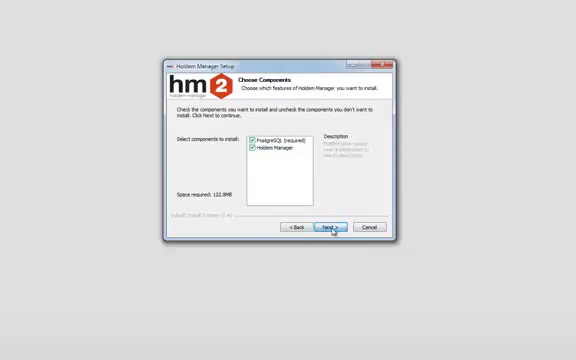
{"action": "left_click", "coordinate": [330, 227]}
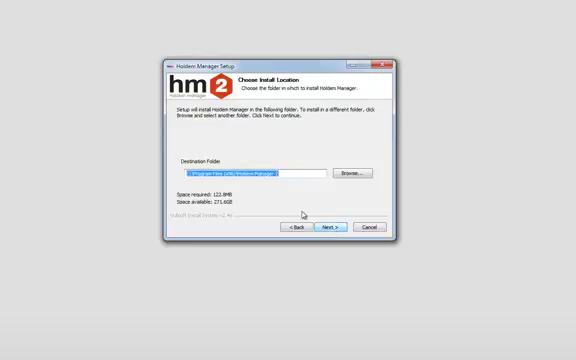
{"action": "mouse_move", "coordinate": [255, 191]}
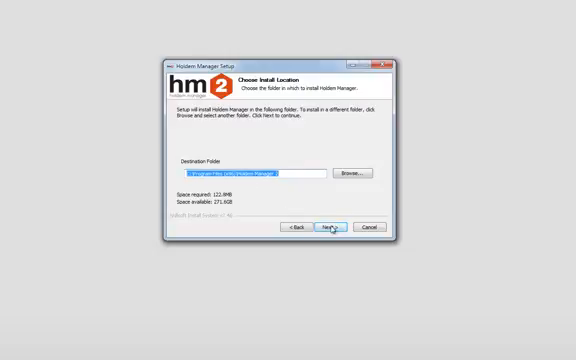
{"action": "left_click", "coordinate": [331, 227]}
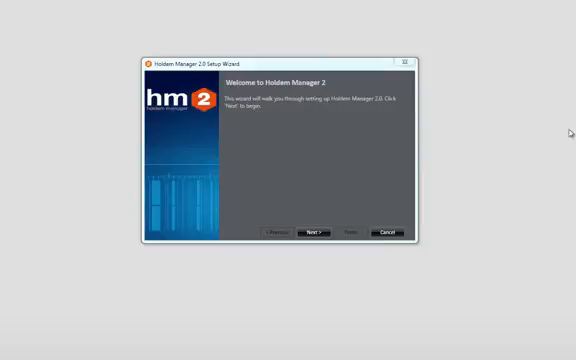
{"action": "mouse_move", "coordinate": [324, 201]}
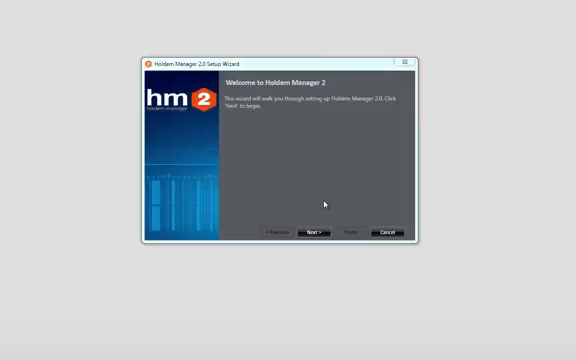
{"action": "mouse_move", "coordinate": [320, 213]}
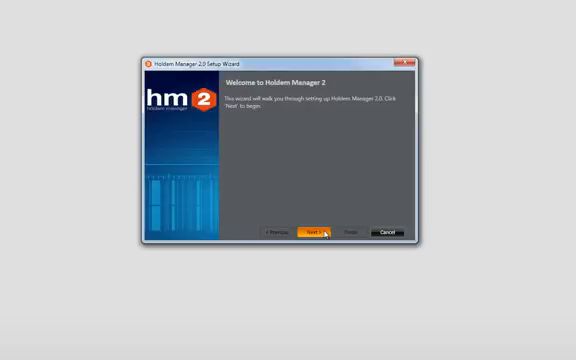
Create the database 'HoldemManager2' in the setup wizard and finish.
{"action": "left_click", "coordinate": [318, 232]}
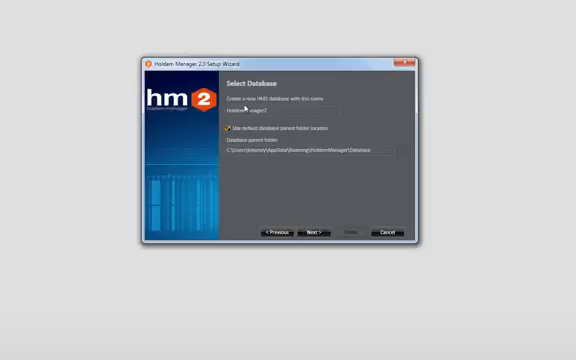
{"action": "type", "text": "HoldemManager2"}
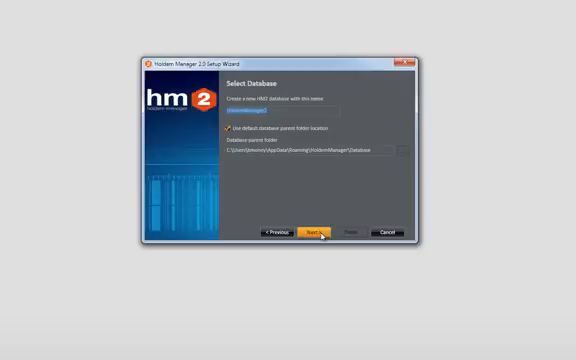
{"action": "left_click", "coordinate": [318, 232]}
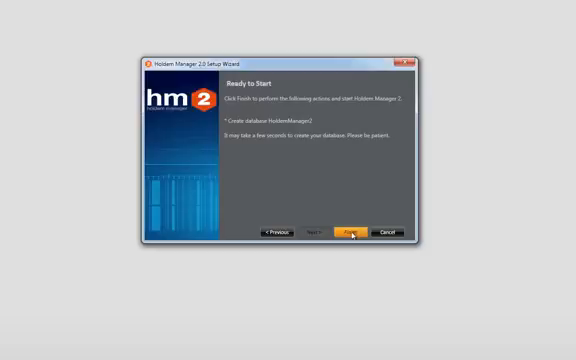
{"action": "left_click", "coordinate": [350, 232]}
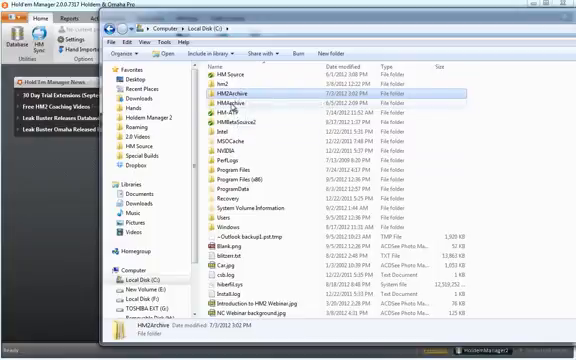
Browse into the HMArchive folder and its dated 05 archived hands subfolder.
{"action": "left_click", "coordinate": [230, 102]}
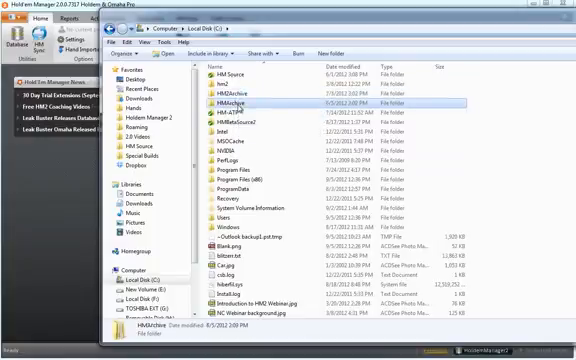
{"action": "double_click", "coordinate": [224, 103]}
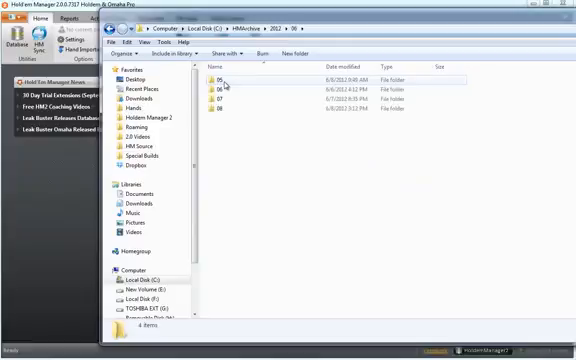
{"action": "double_click", "coordinate": [214, 87]}
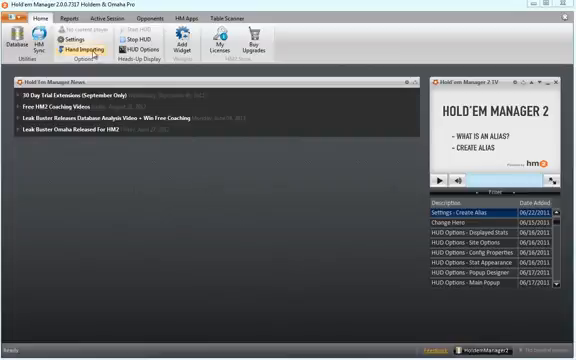
Open Hand Importing and select the CarbonPoker history auto-import folder.
{"action": "left_click", "coordinate": [85, 46]}
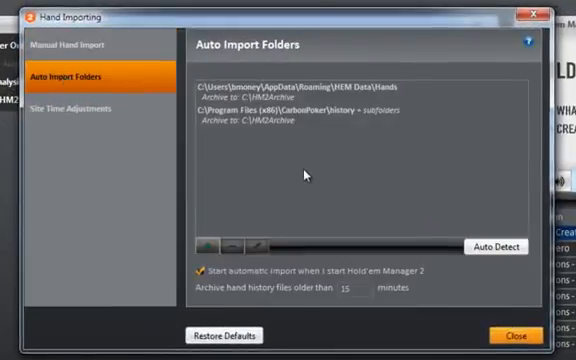
{"action": "left_click", "coordinate": [310, 118]}
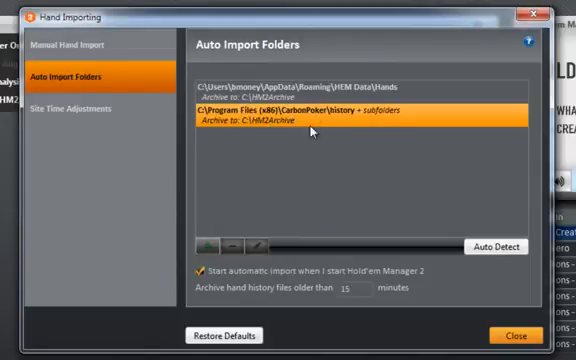
{"action": "mouse_move", "coordinate": [312, 124]}
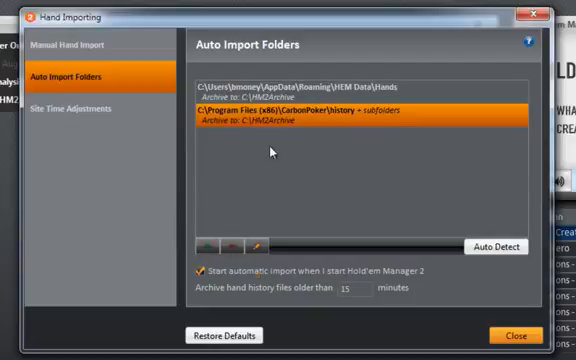
{"action": "mouse_move", "coordinate": [285, 138]}
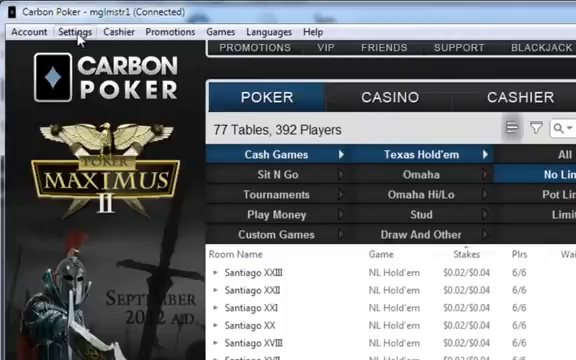
Open Carbon Poker's Hand History Settings from the Settings menu.
{"action": "left_click", "coordinate": [68, 33]}
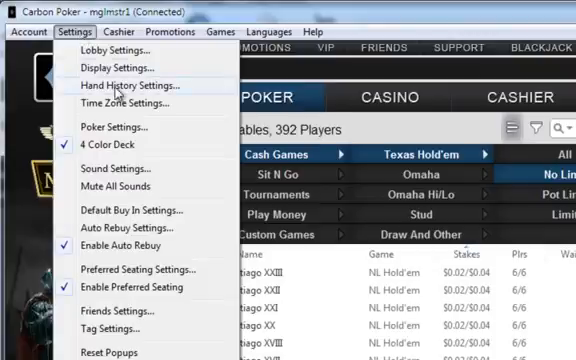
{"action": "left_click", "coordinate": [135, 84]}
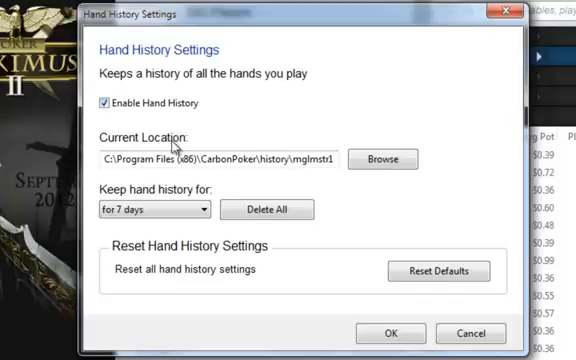
{"action": "mouse_move", "coordinate": [192, 158]}
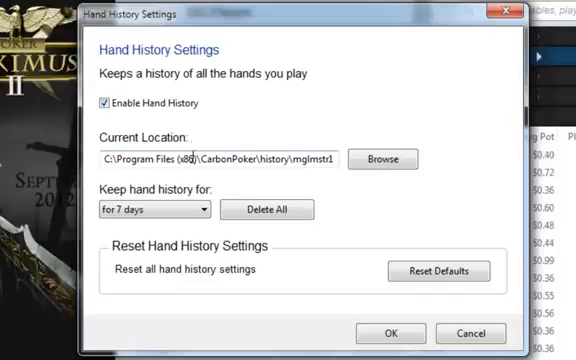